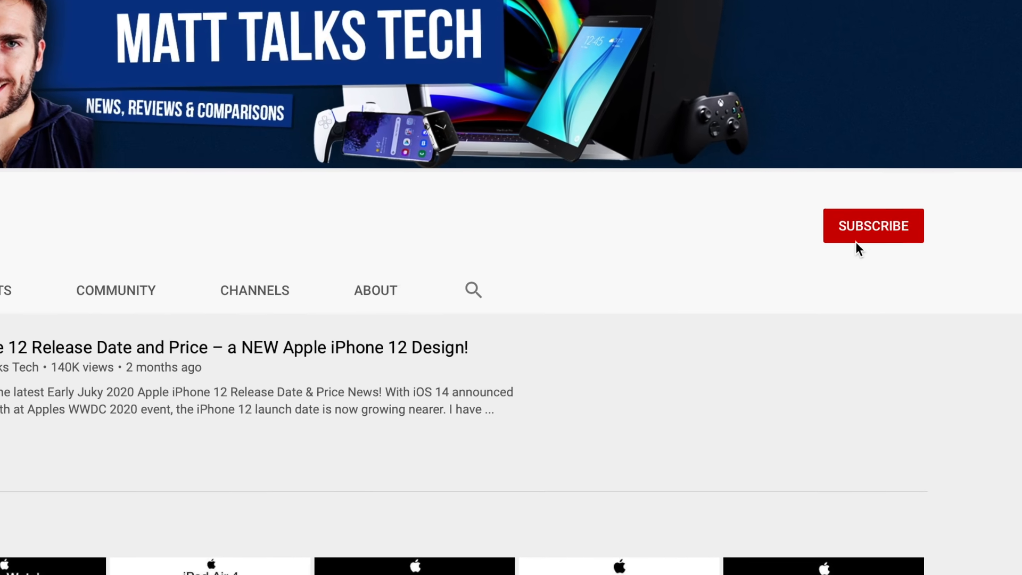
Subscribe to the Matt Talks Tech channel so it shows SUBSCRIBED with a bell icon
{"action": "left_click", "coordinate": [873, 226]}
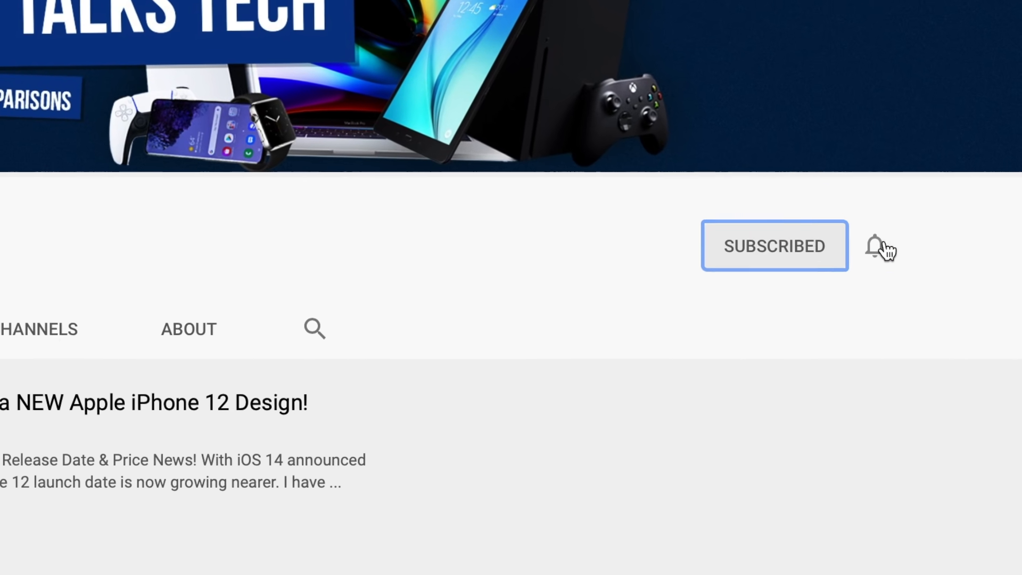